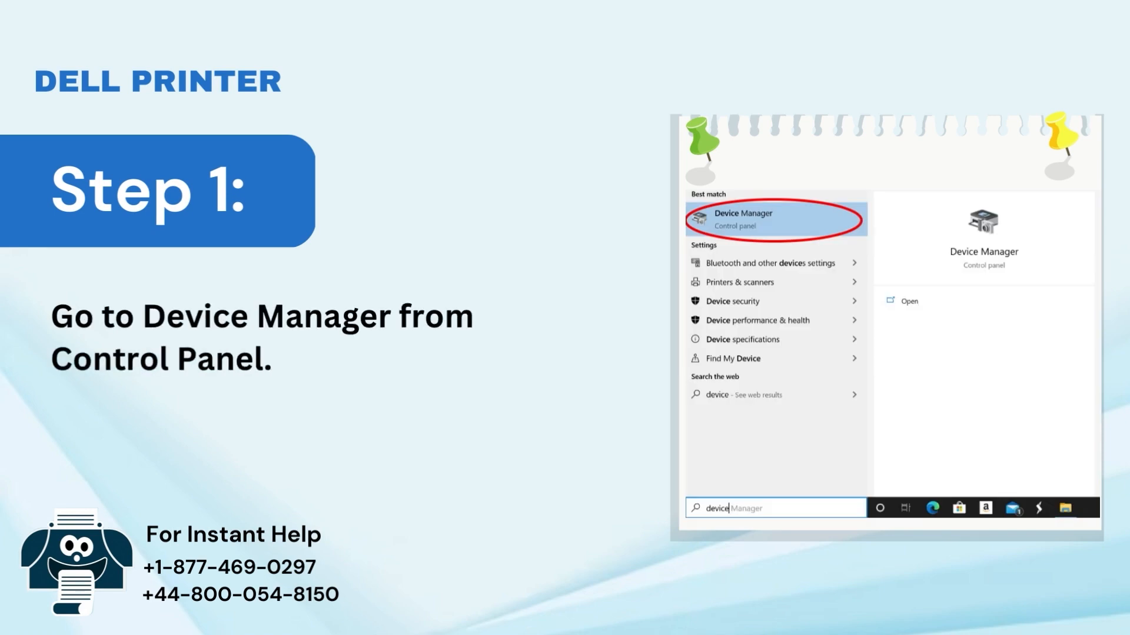
Search Device Manager, expand USB controllers and choose Properties on USB Root Hub.
left_click(776, 219)
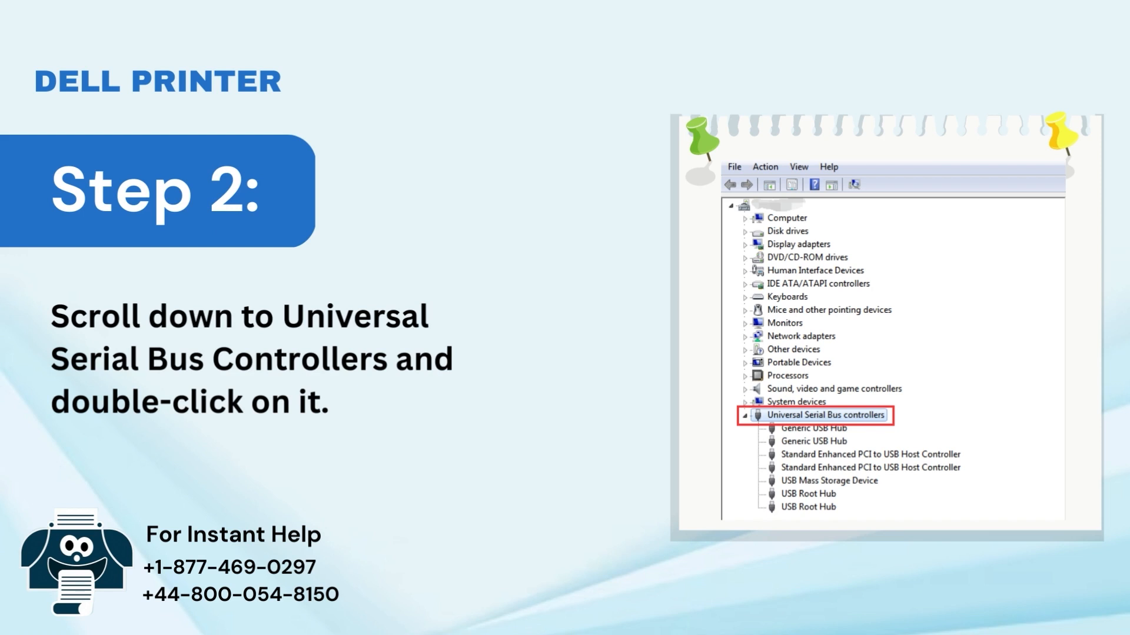
right_click(798, 469)
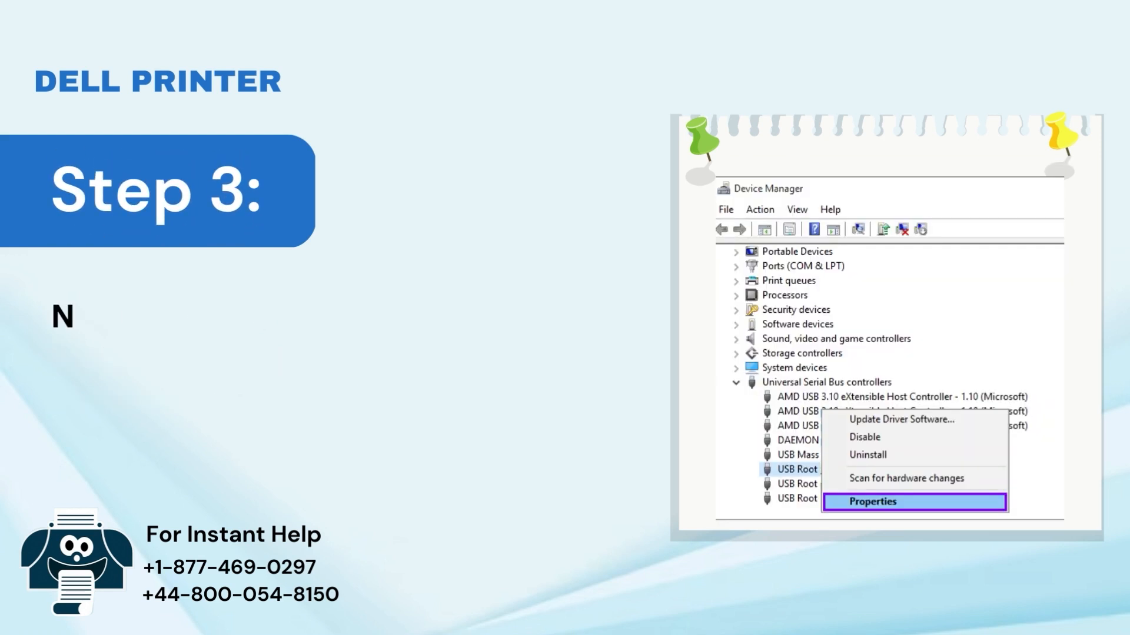
type("Next, right-click on USB Roo")
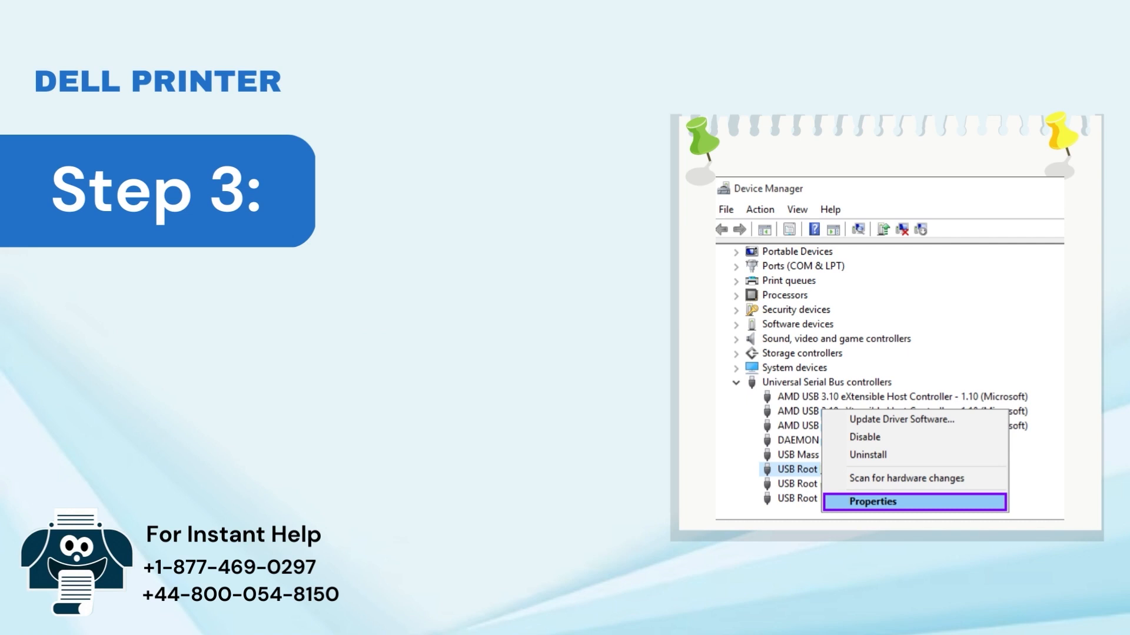
left_click(872, 502)
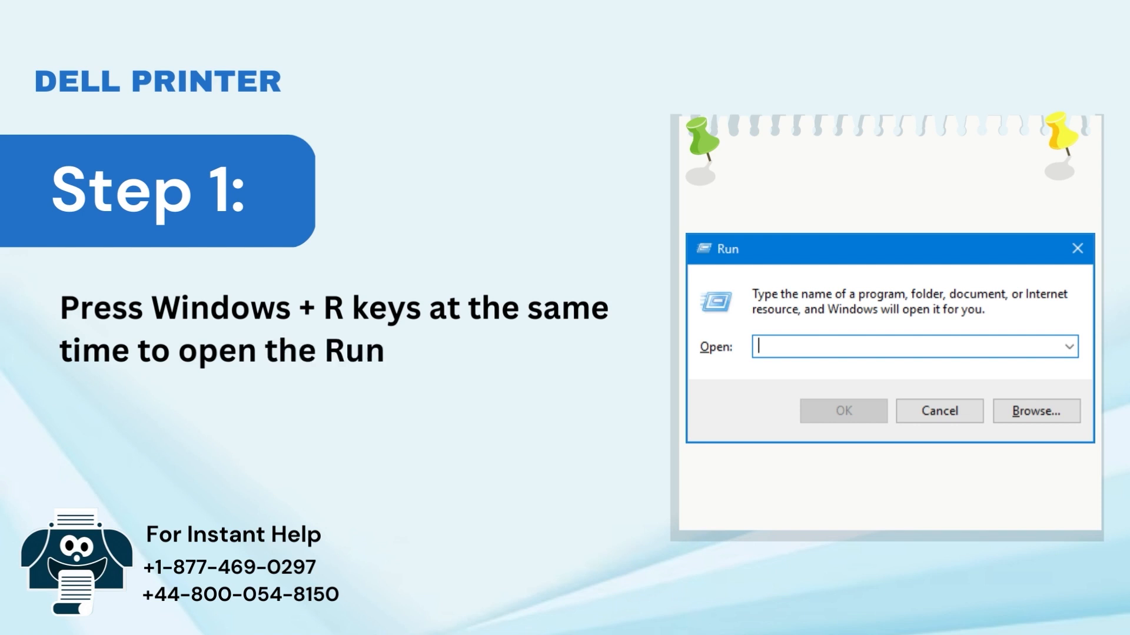
Enter 'control panel' in the Run box and confirm with OK.
type("control panel")
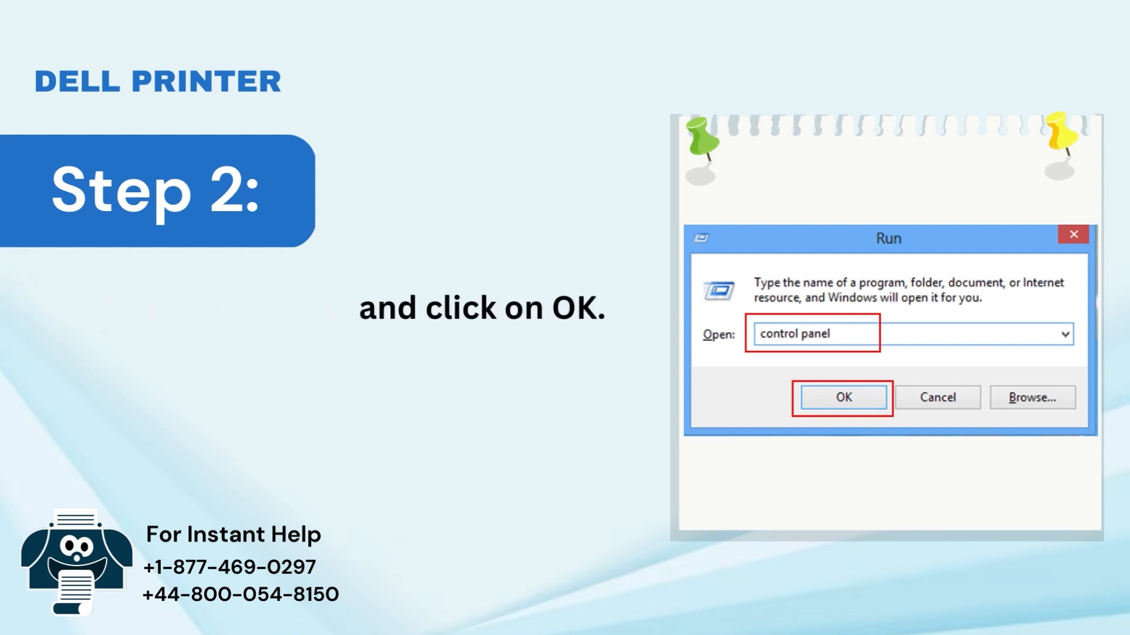
left_click(843, 397)
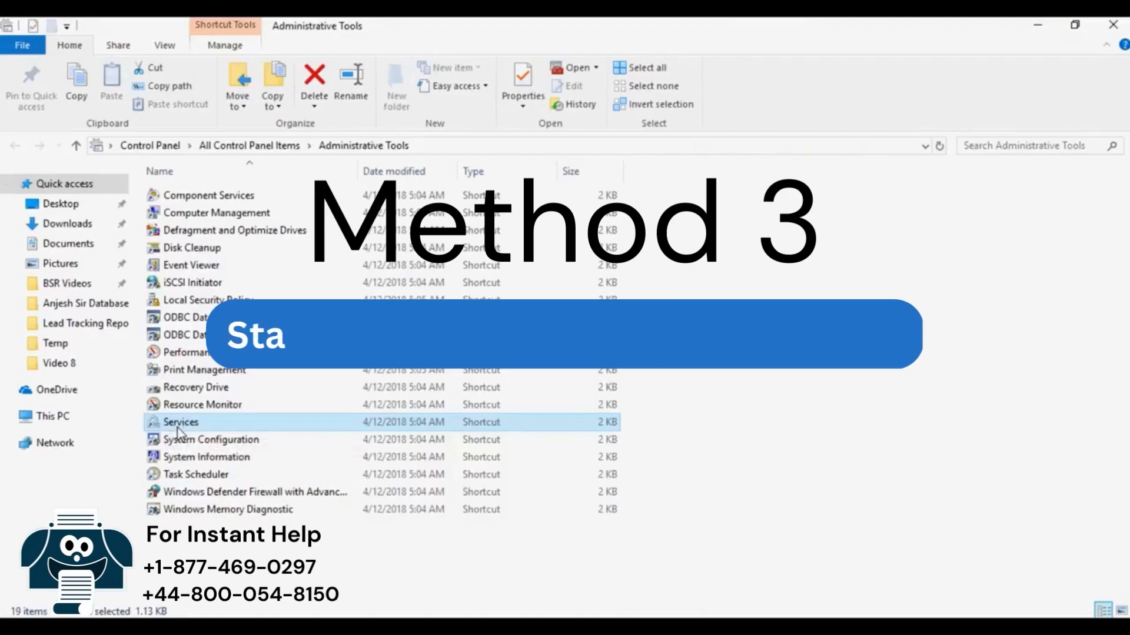
Enter 'services.msc' in the Run box and confirm with OK to reach Services.
double_click(180, 422)
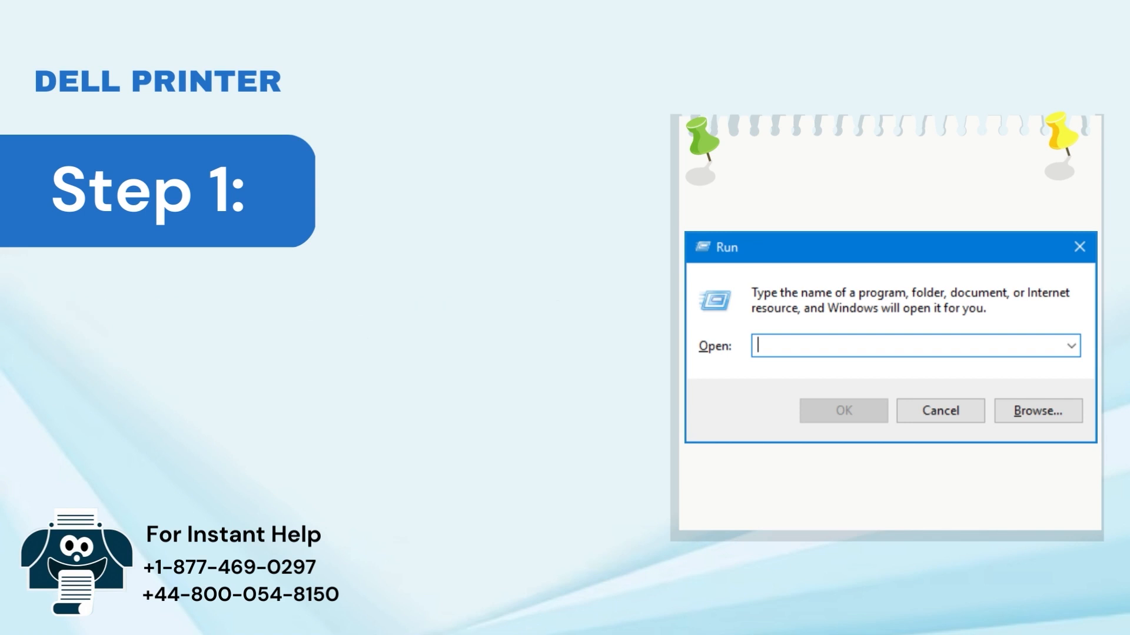
type("services.msc")
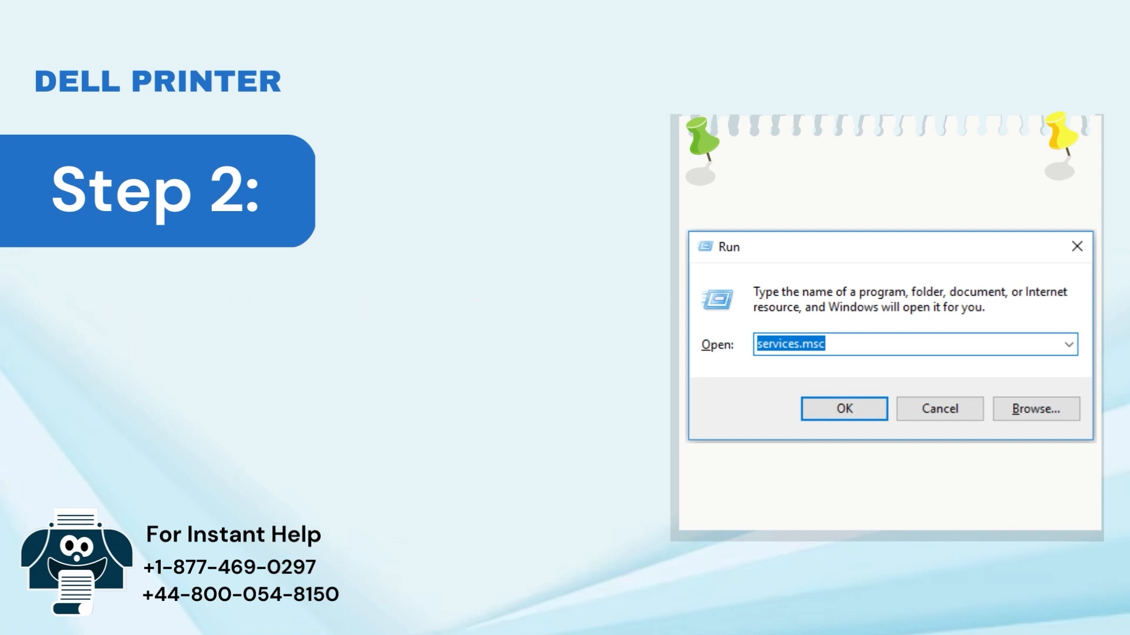
left_click(842, 409)
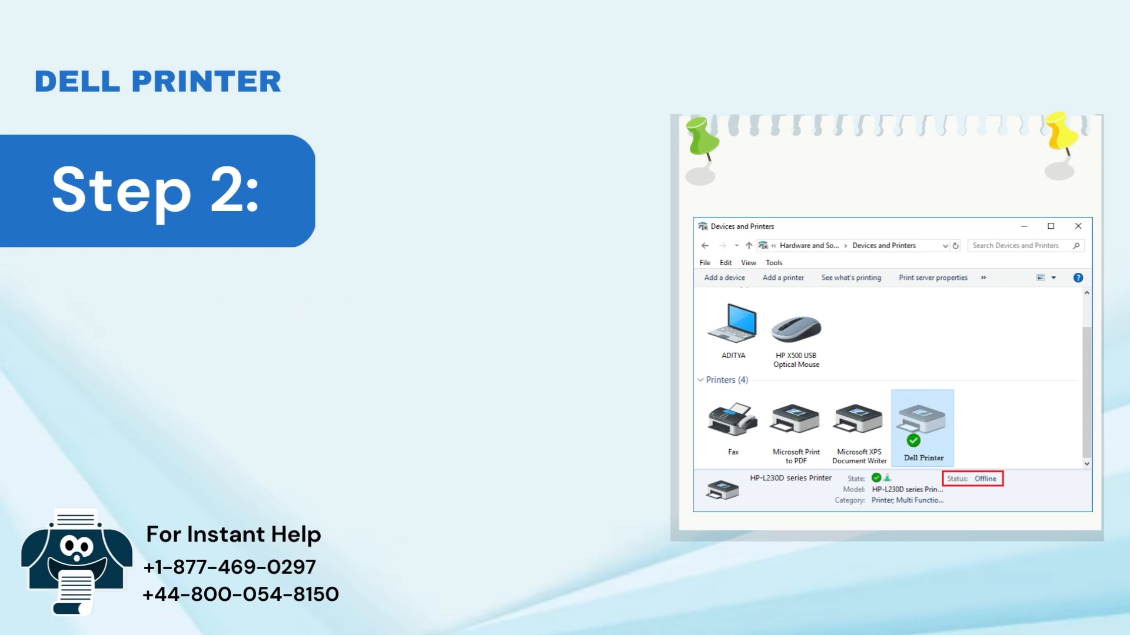
Right-click the offline Dell Printer and choose Printer properties.
right_click(922, 422)
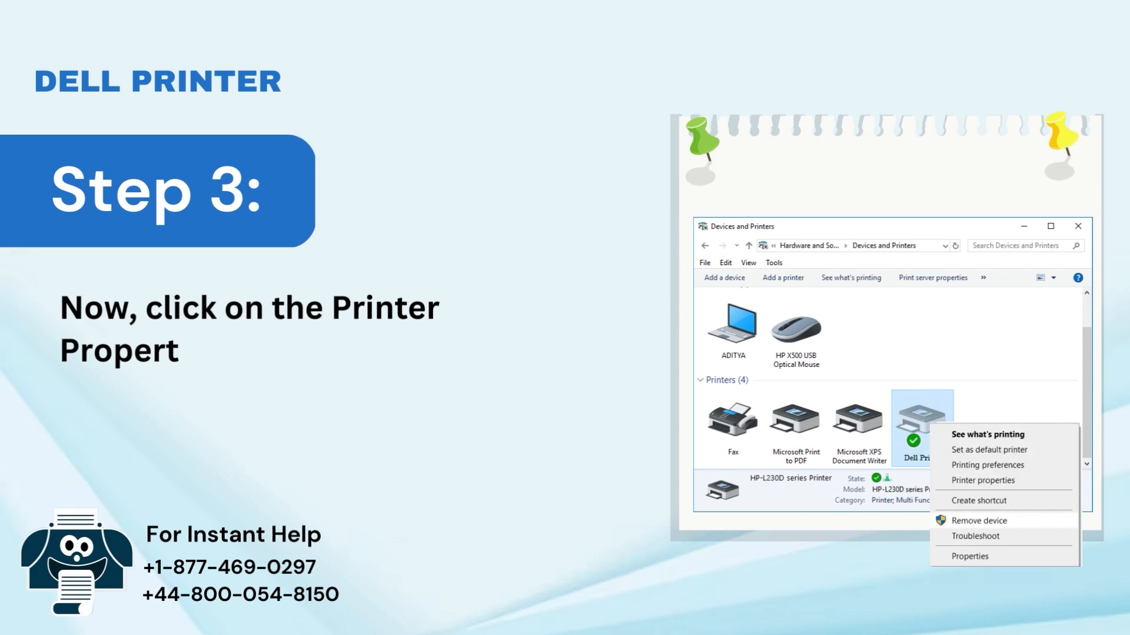
left_click(983, 480)
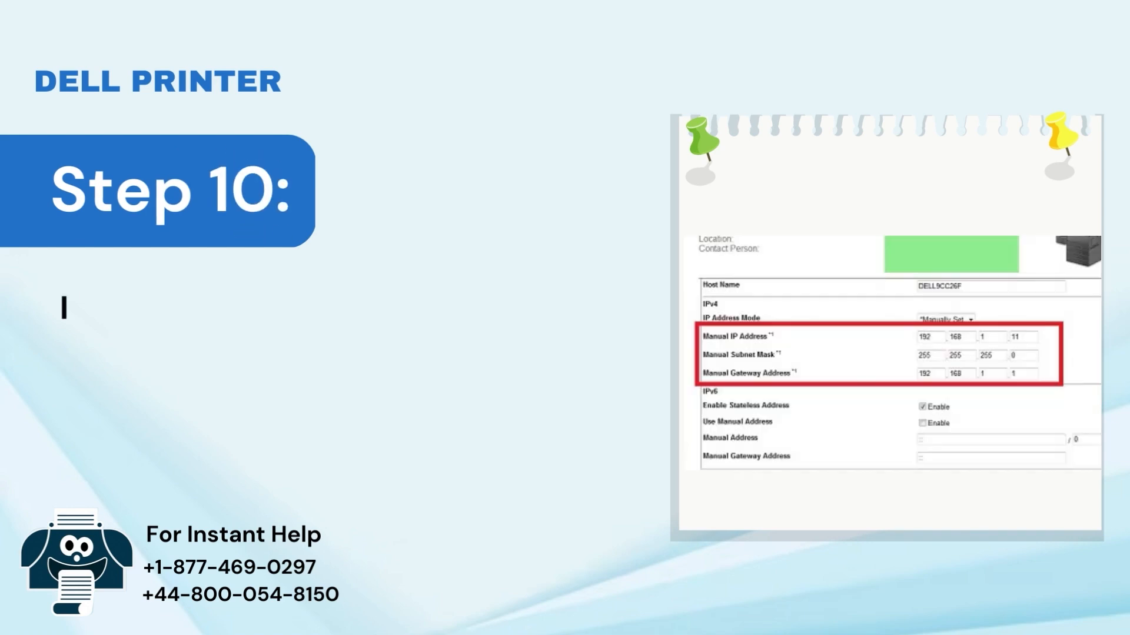
Narrate entering the manual IP, applying new settings, adding MAC address and confirming Static IP on Ports.
type("If you are setting the manual IP add")
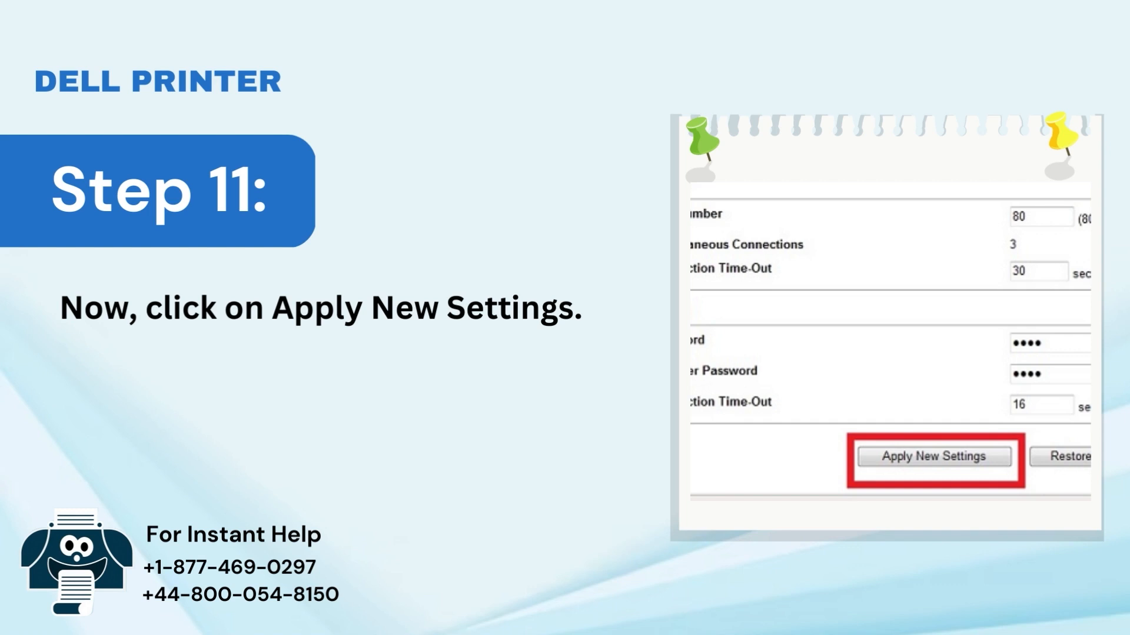
left_click(933, 457)
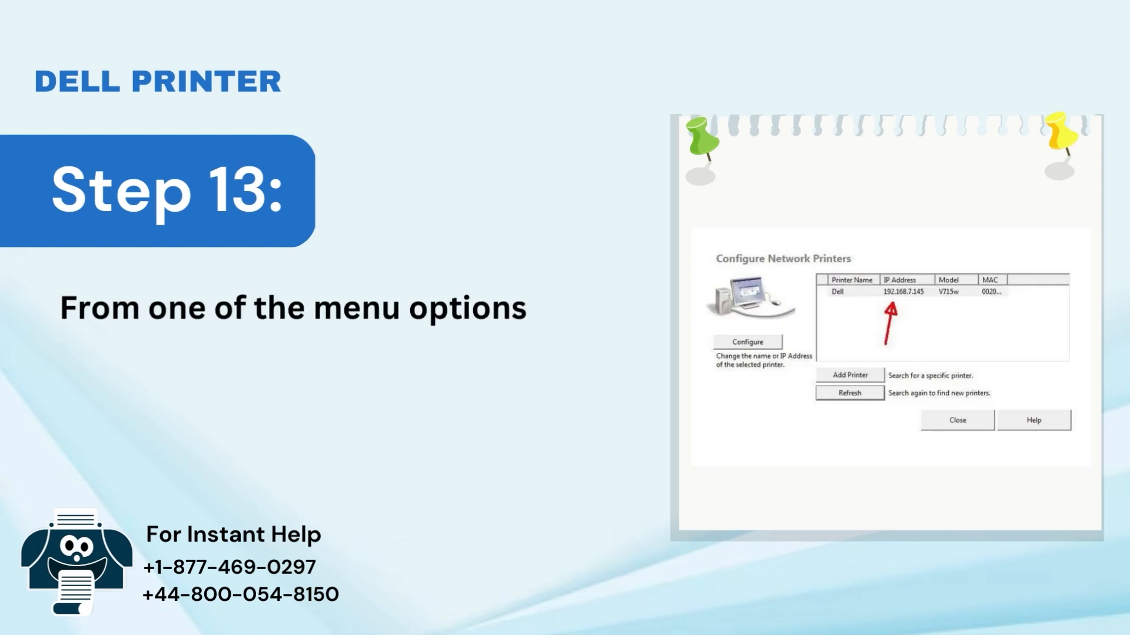
type("add the MAC address and the new printer IP address so that the computer and printer can communicate.")
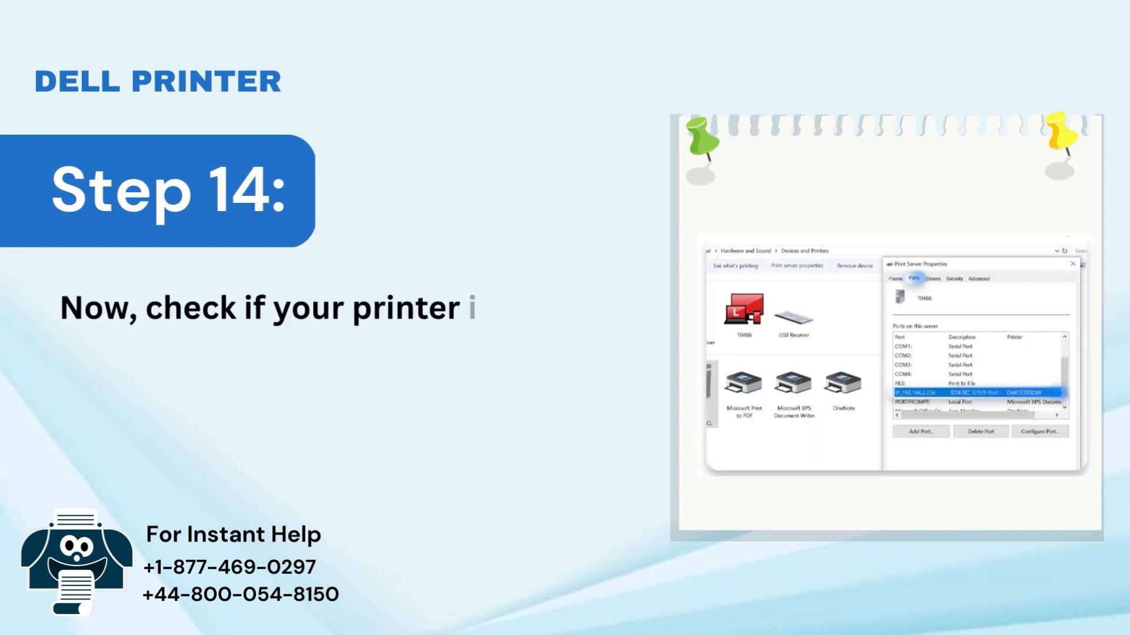
type("is set to Static IP address.")
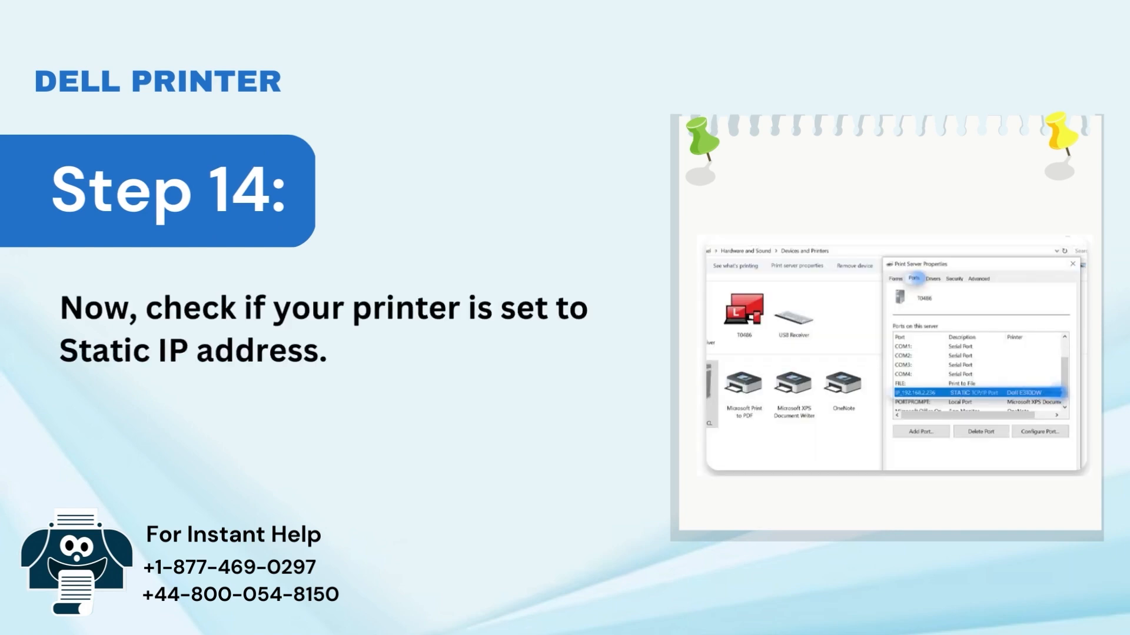